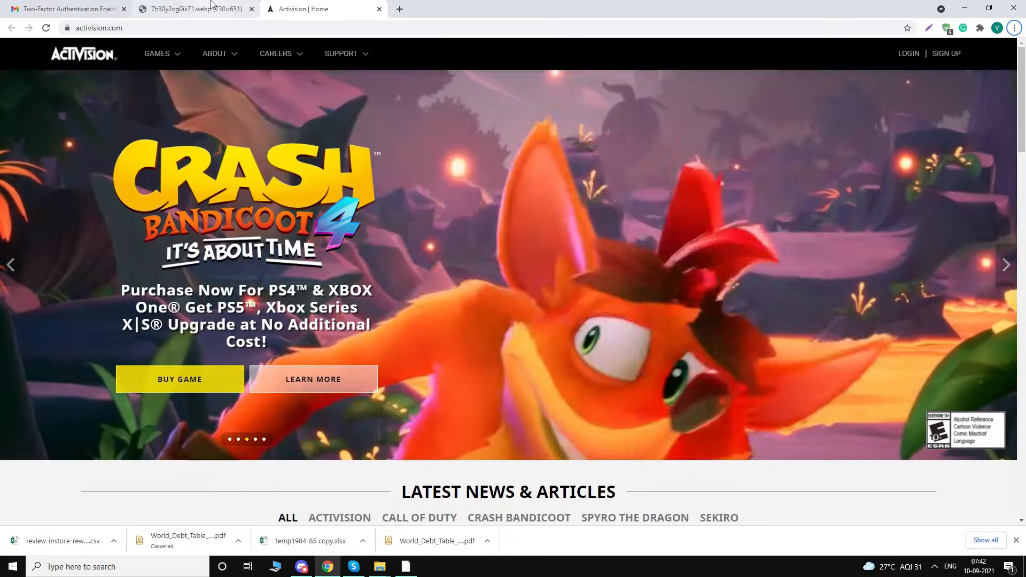
# - Show the saved .webp screenshot of the Enable Two-factor Authentication dialog
pyautogui.click(194, 9)
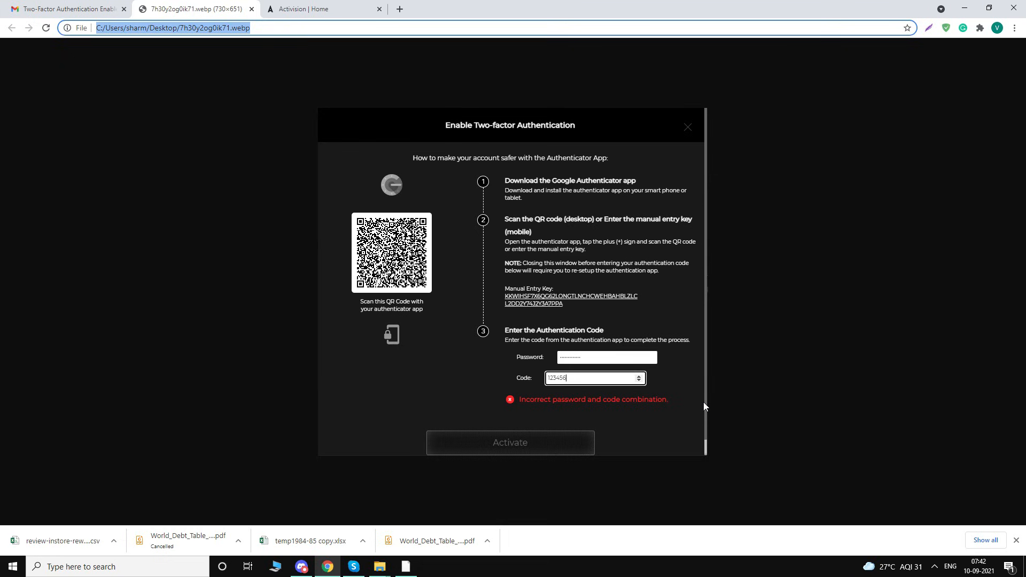
pyautogui.moveTo(797, 329)
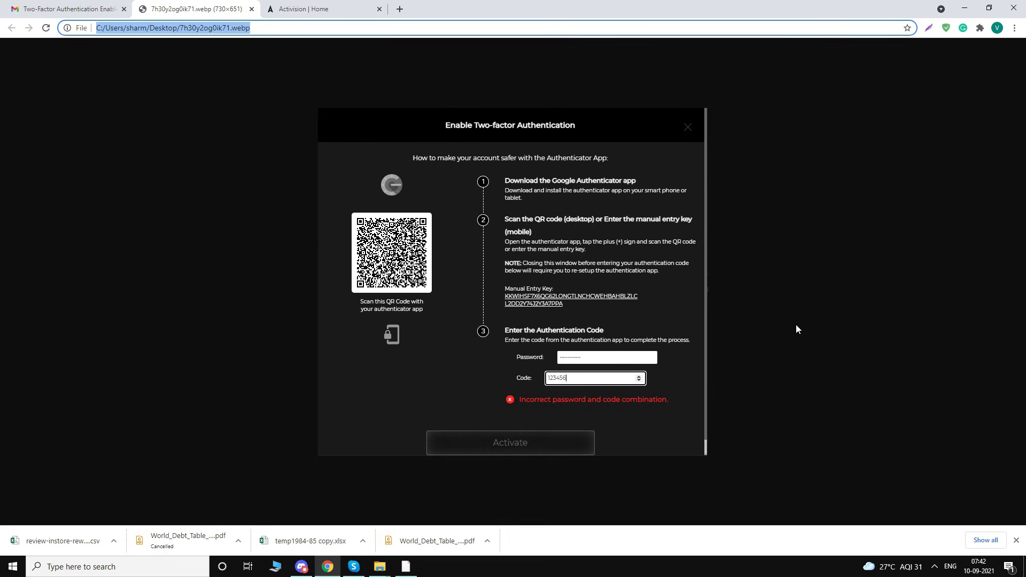
pyautogui.moveTo(729, 341)
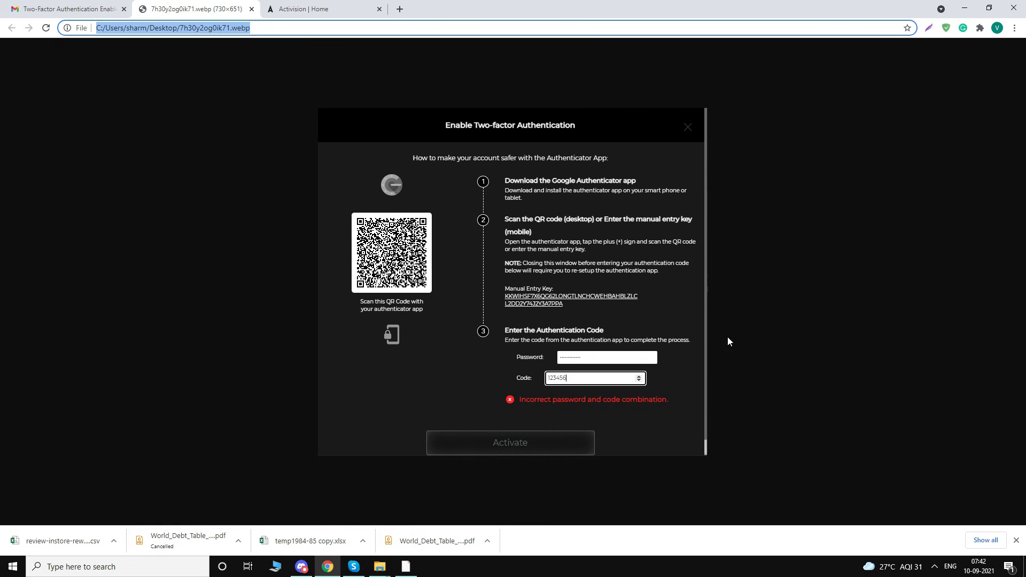
pyautogui.moveTo(308, 8)
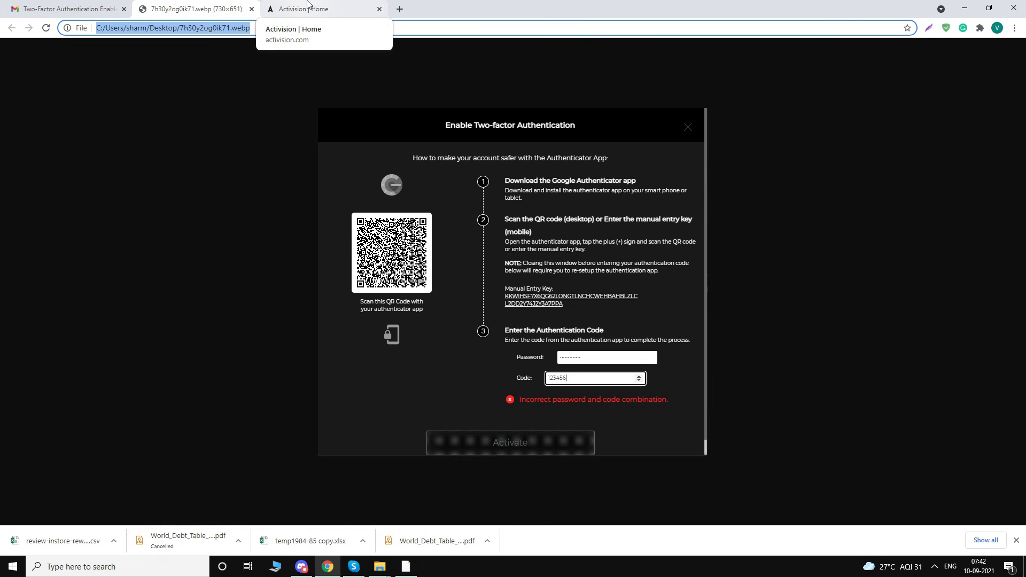
# - From the Activision home page, reach the password reset page via LOGIN and 'Forgot your Password?'
pyautogui.click(321, 8)
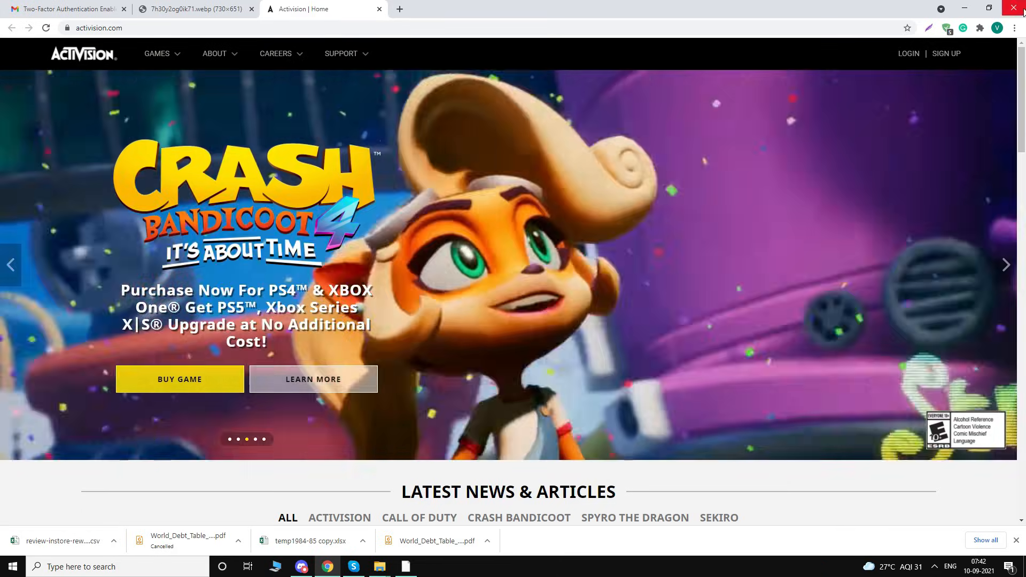
pyautogui.click(908, 54)
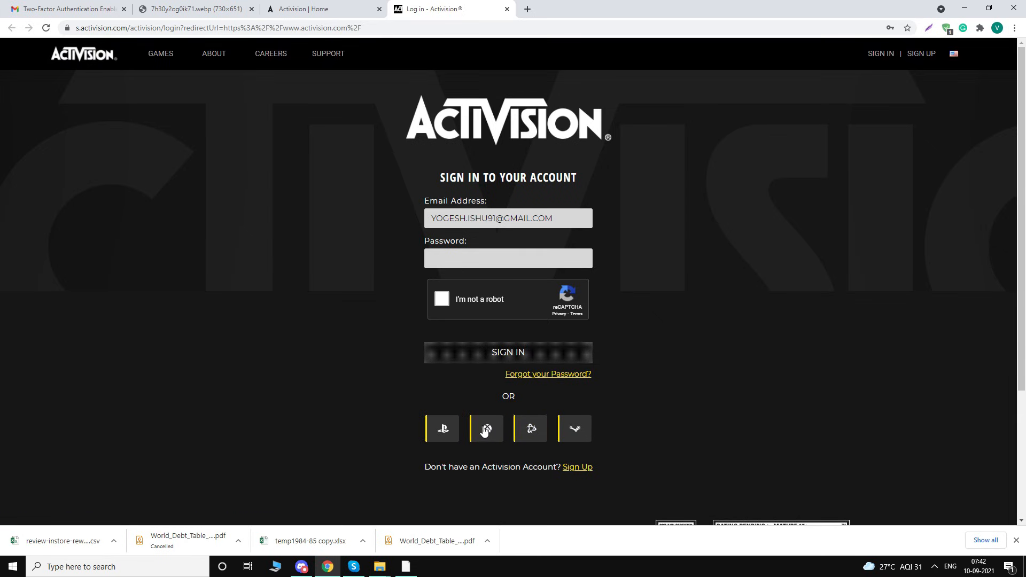
pyautogui.moveTo(531, 429)
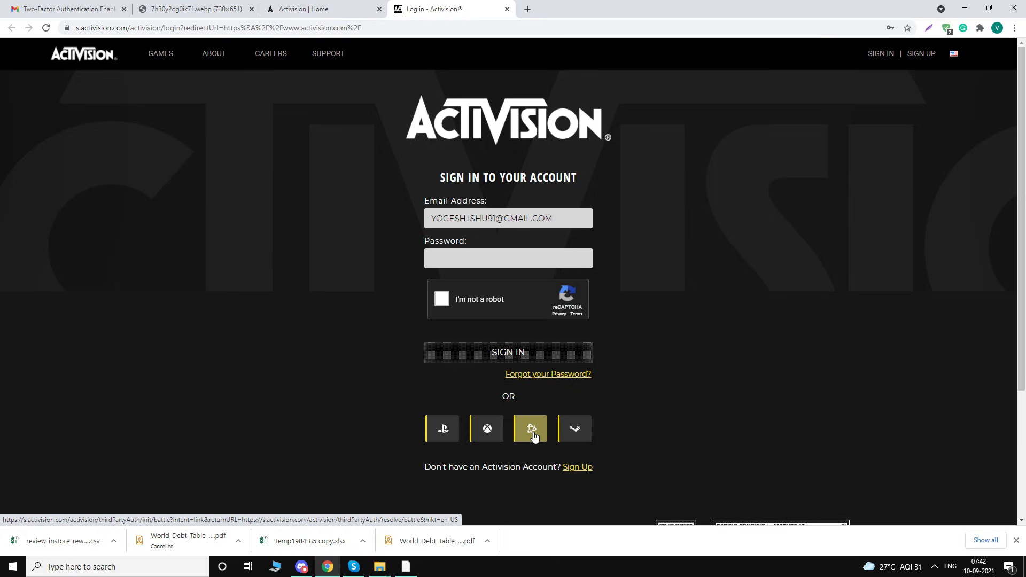
pyautogui.moveTo(335, 341)
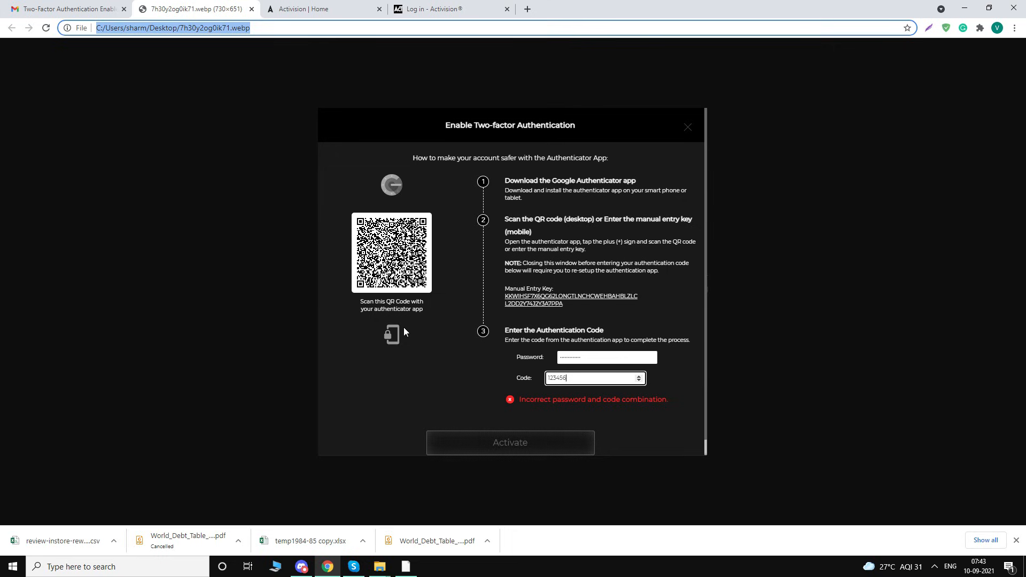
pyautogui.click(442, 8)
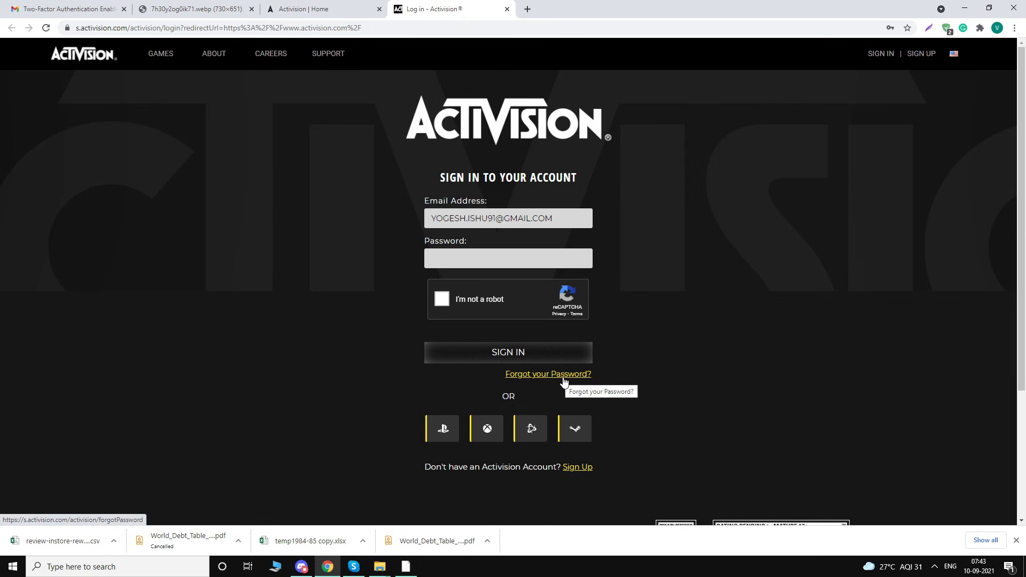
pyautogui.click(548, 374)
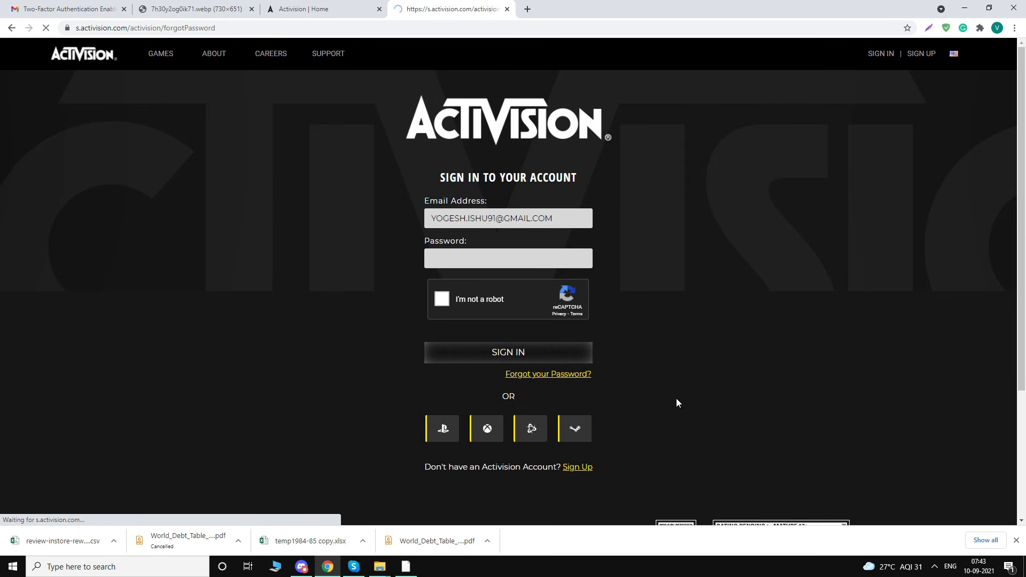
pyautogui.click(547, 374)
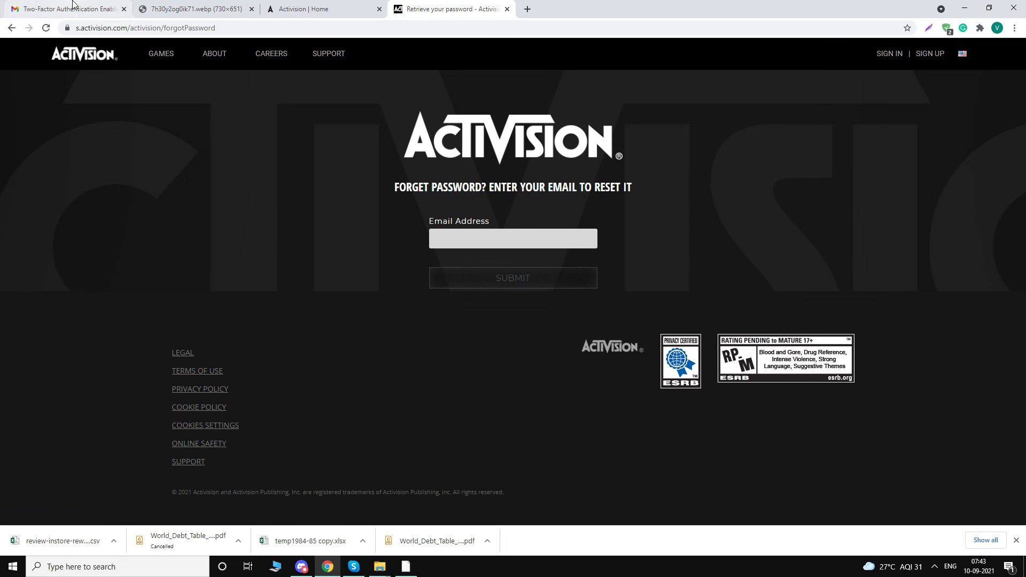
pyautogui.click(65, 8)
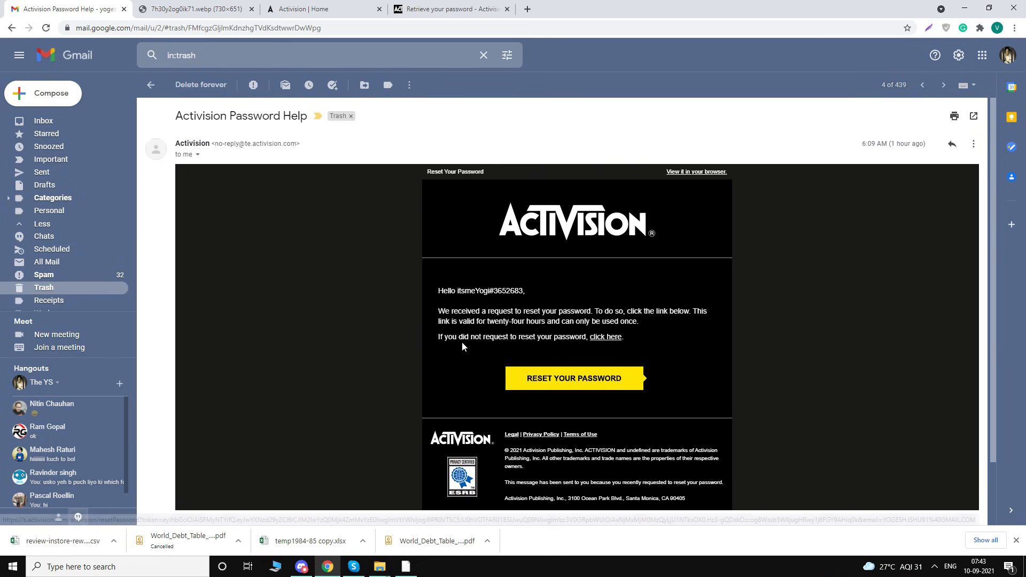
pyautogui.moveTo(501, 357)
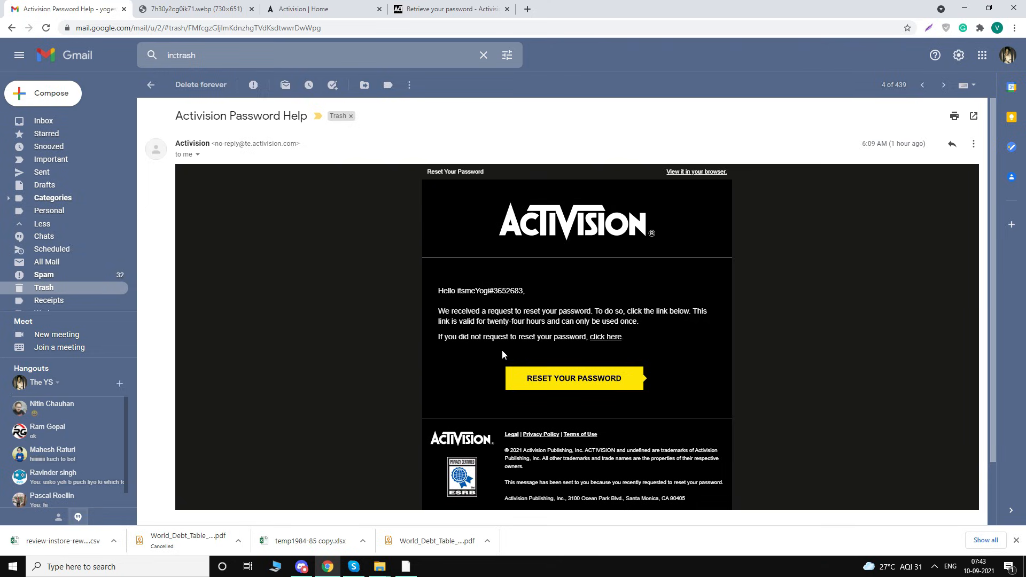
pyautogui.click(447, 9)
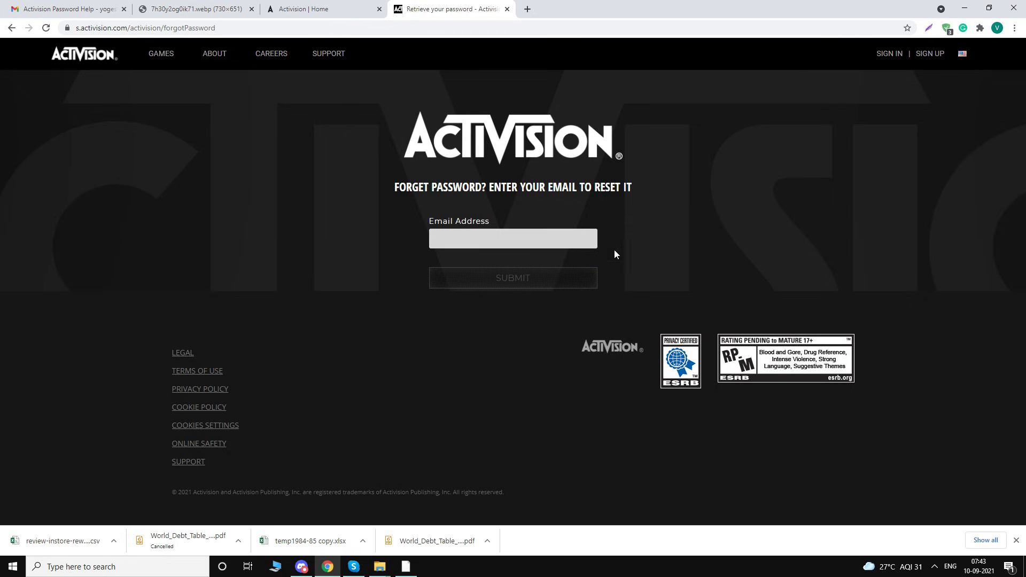
pyautogui.moveTo(395, 256)
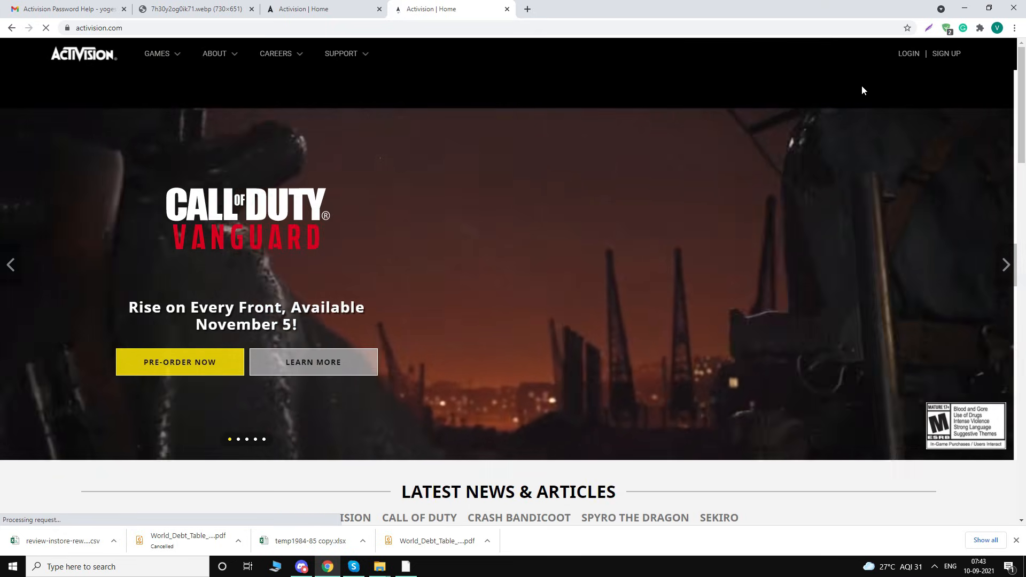
# - Sign in with email and password, passing the 'I'm not a robot' check, reaching the 2FA code prompt
pyautogui.click(908, 53)
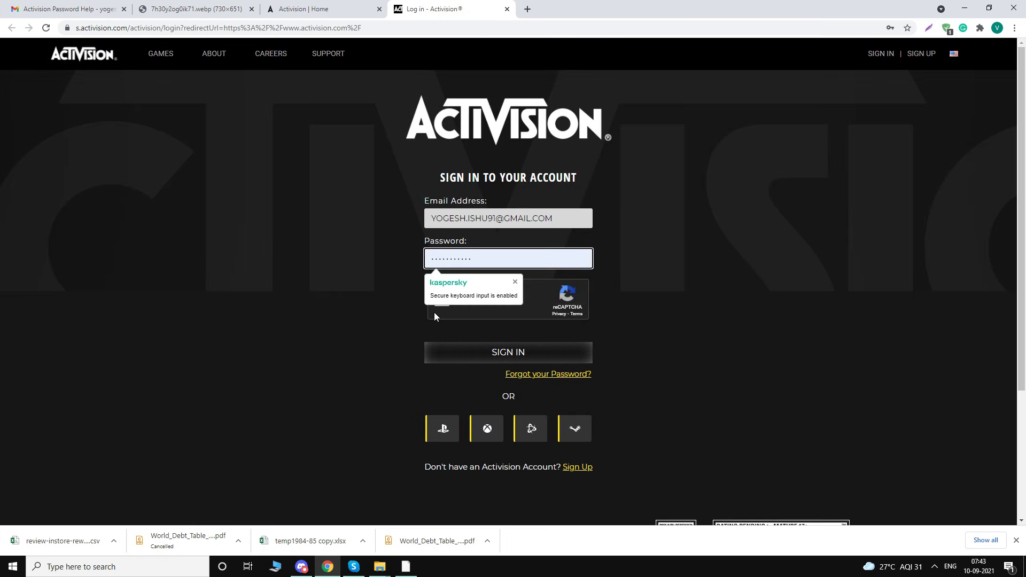
pyautogui.click(441, 300)
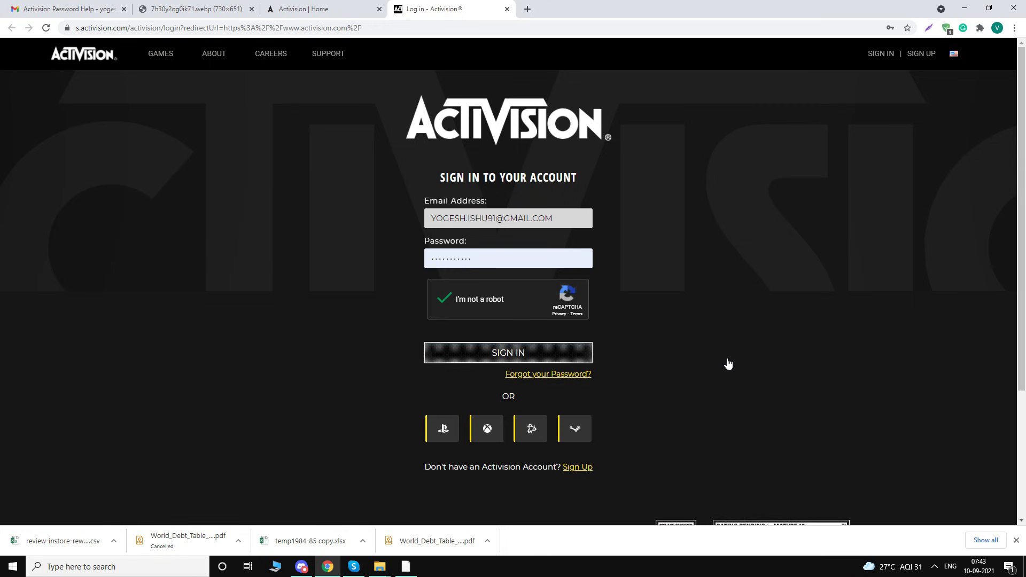
pyautogui.click(508, 352)
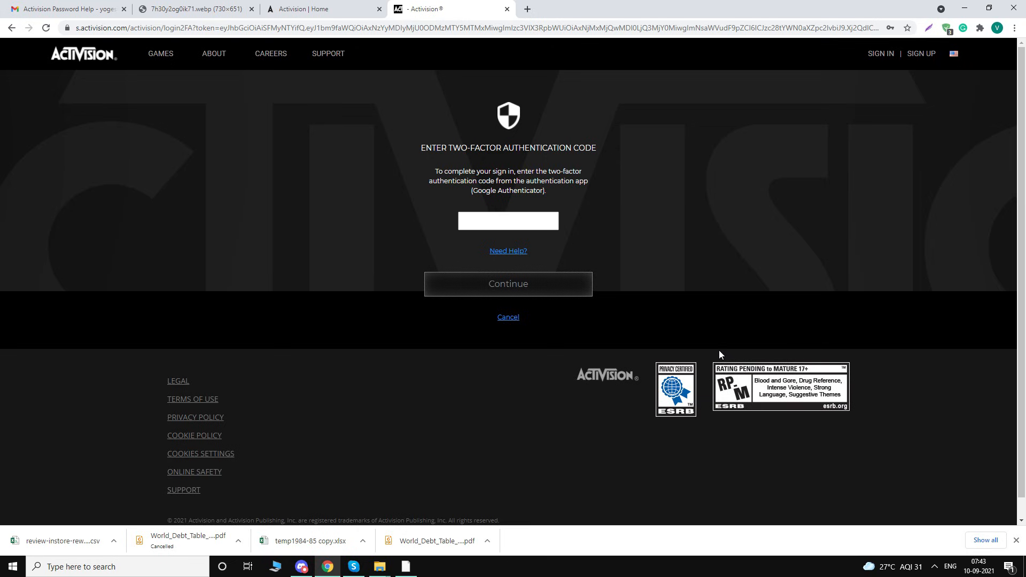
pyautogui.moveTo(458, 240)
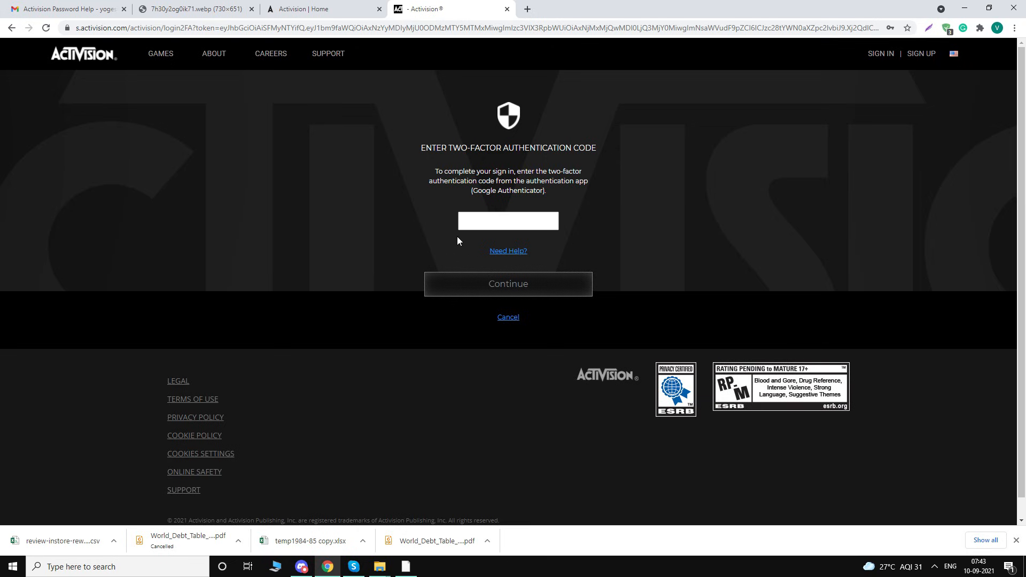
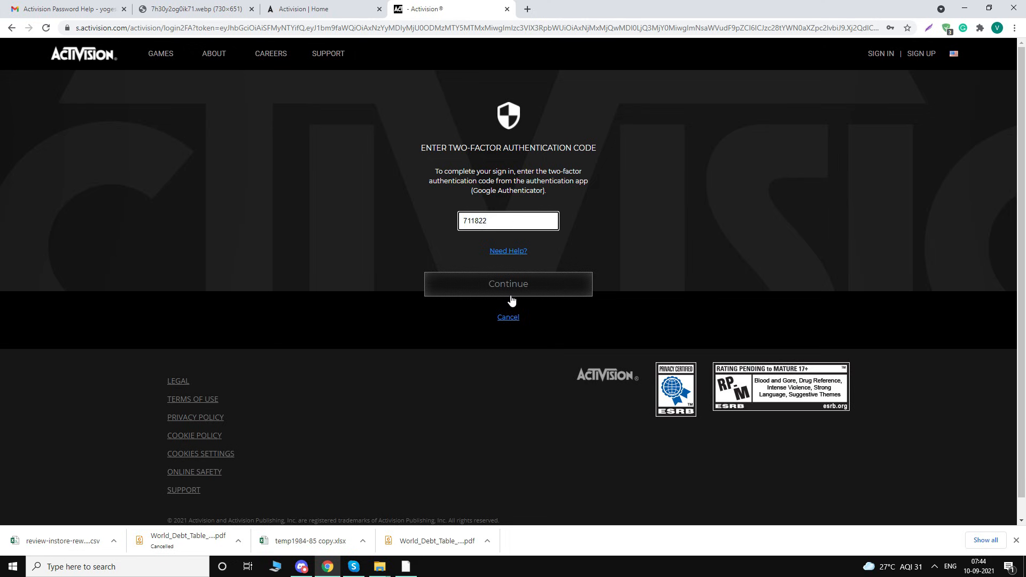
pyautogui.click(508, 285)
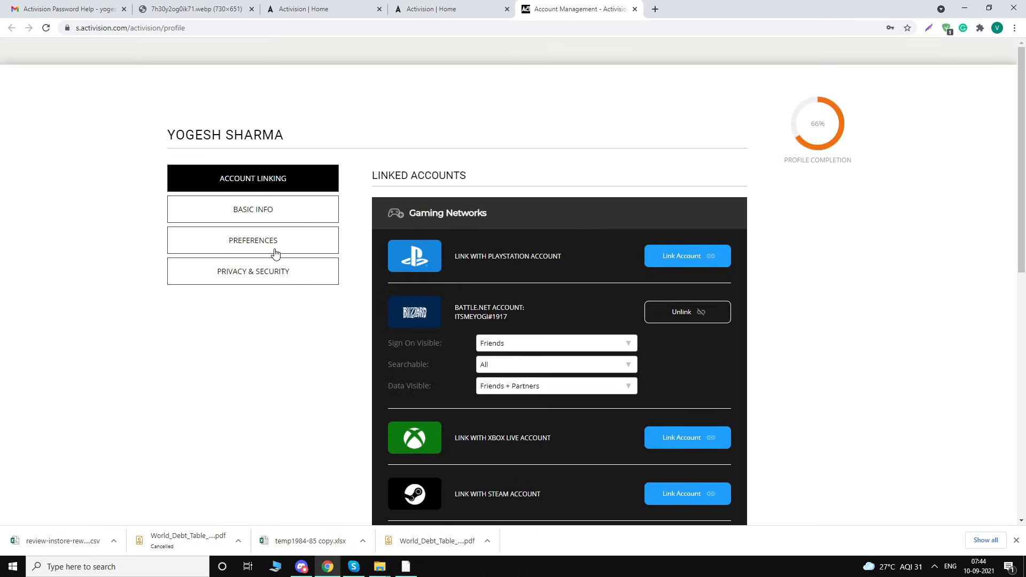
# - View Privacy & Security settings, read the verification code email in Gmail, and return
pyautogui.click(252, 270)
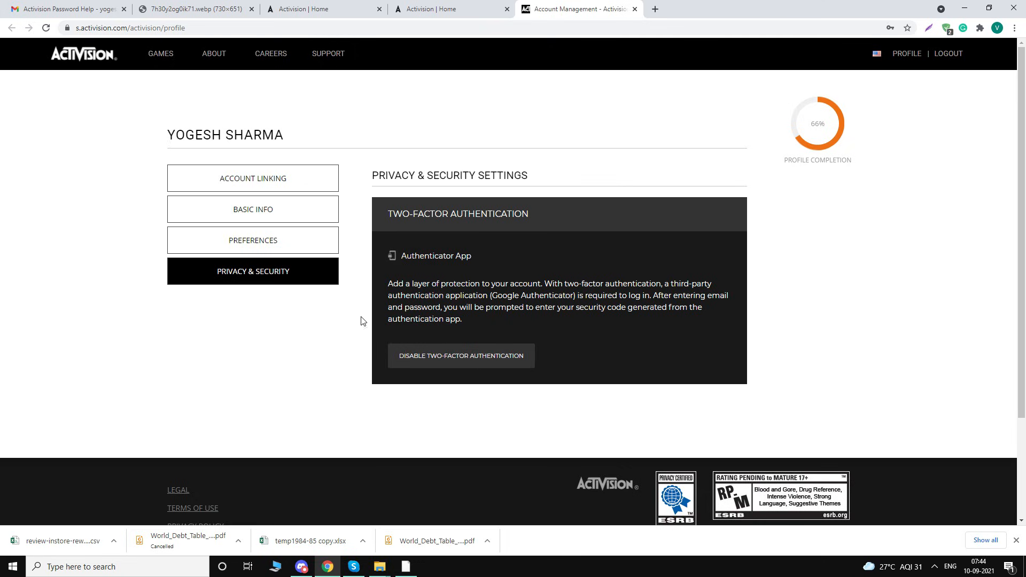
pyautogui.moveTo(595, 306)
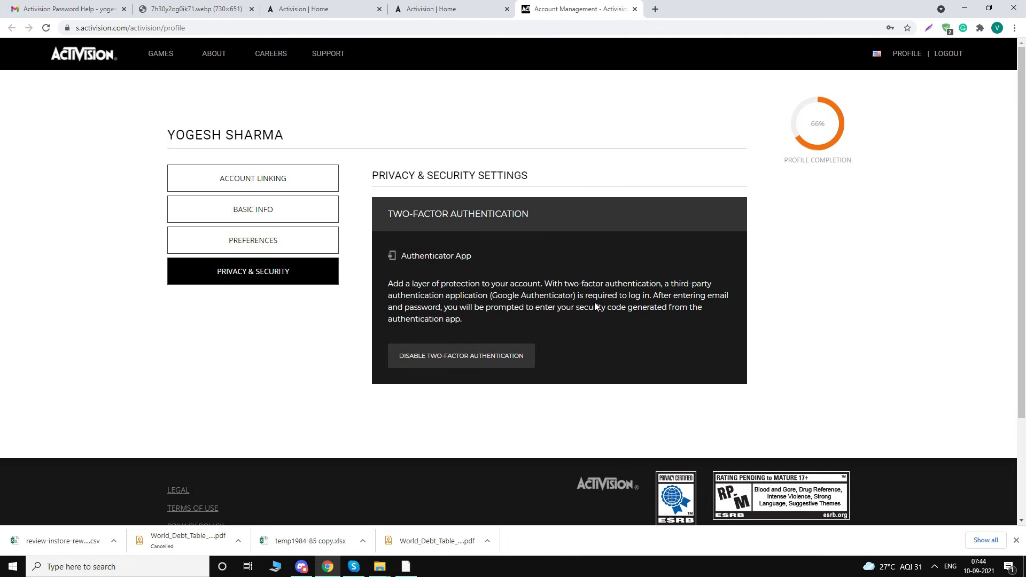
pyautogui.moveTo(556, 315)
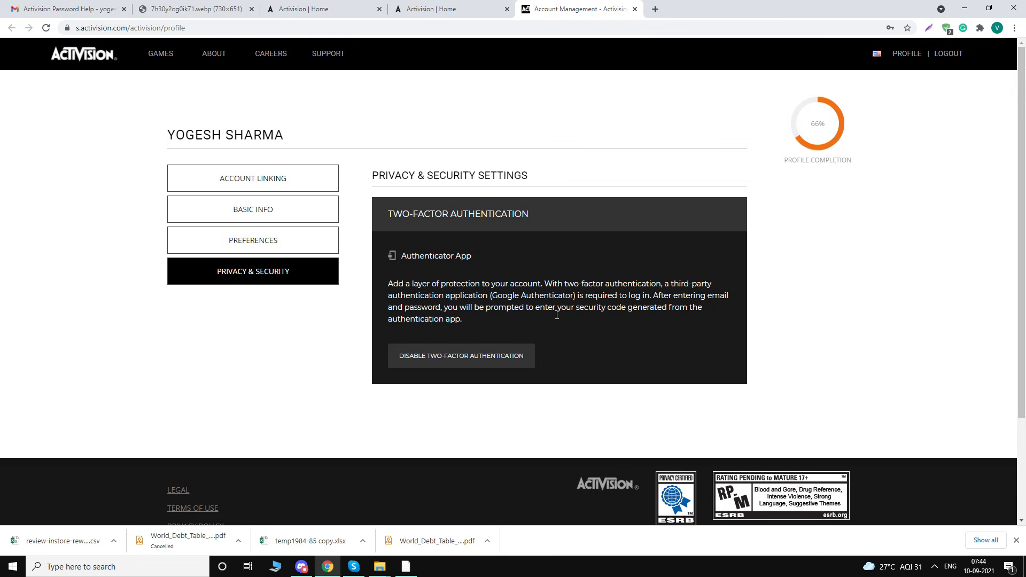
pyautogui.moveTo(524, 307)
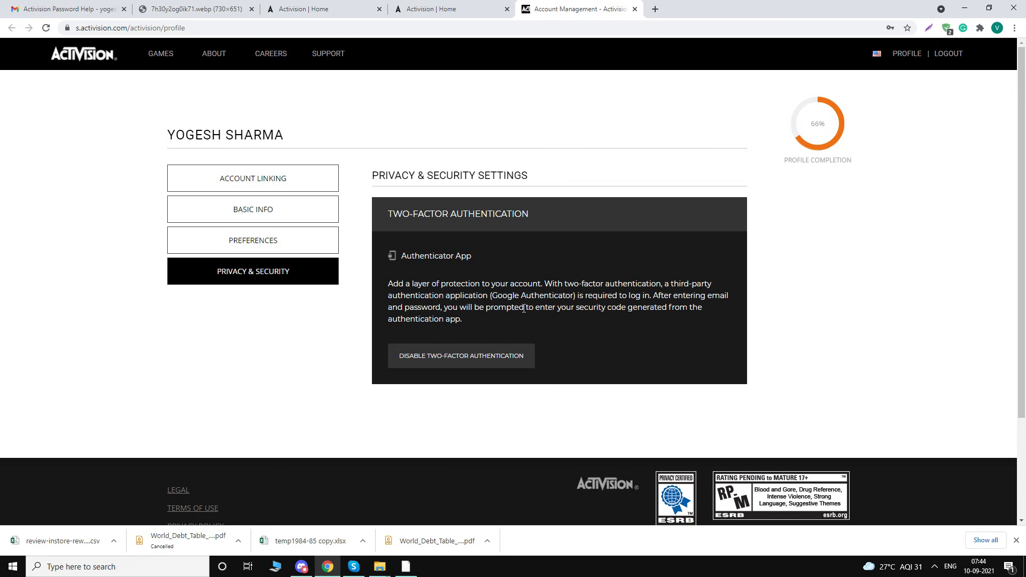
pyautogui.click(62, 9)
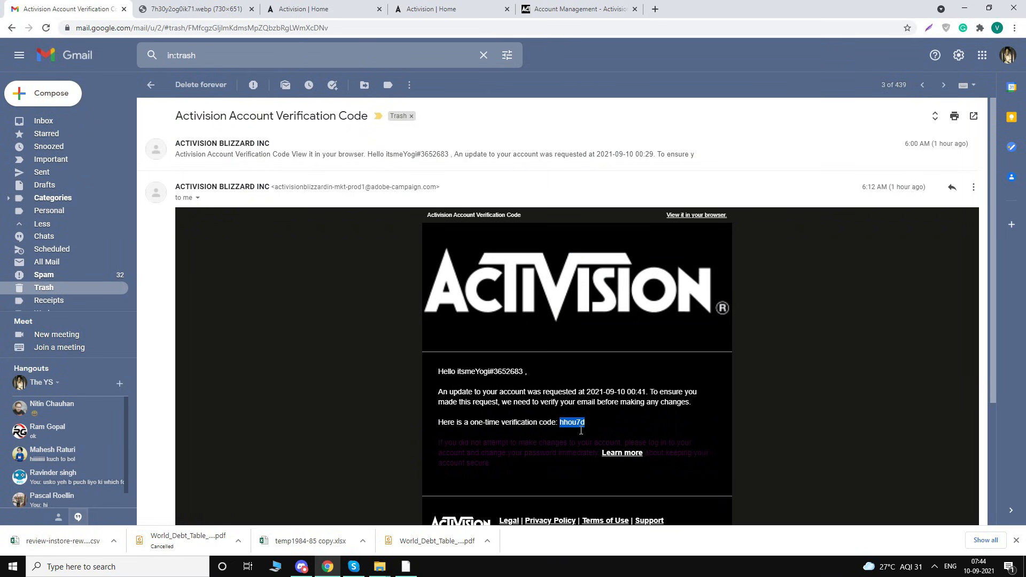
pyautogui.click(578, 9)
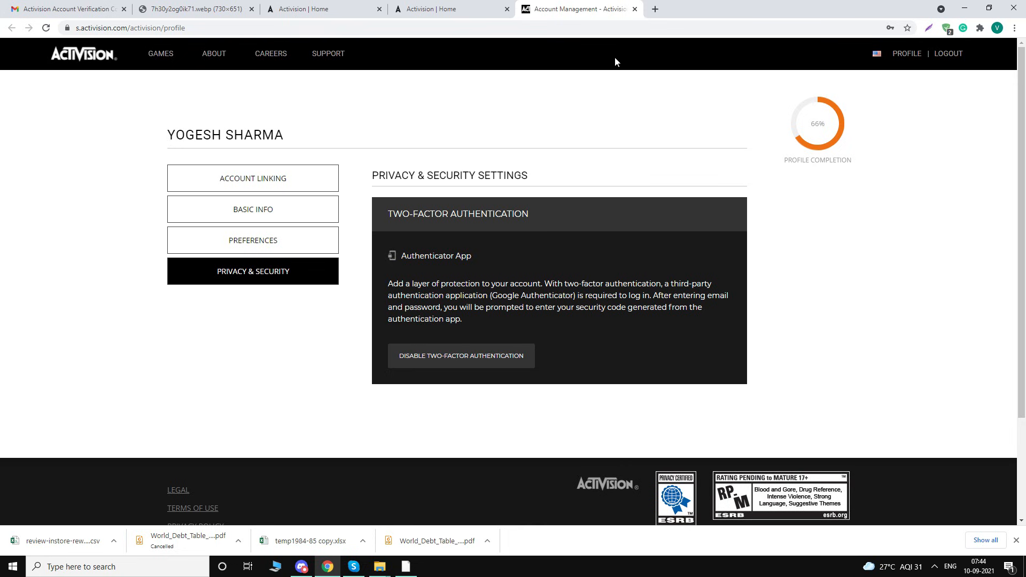
pyautogui.moveTo(104, 367)
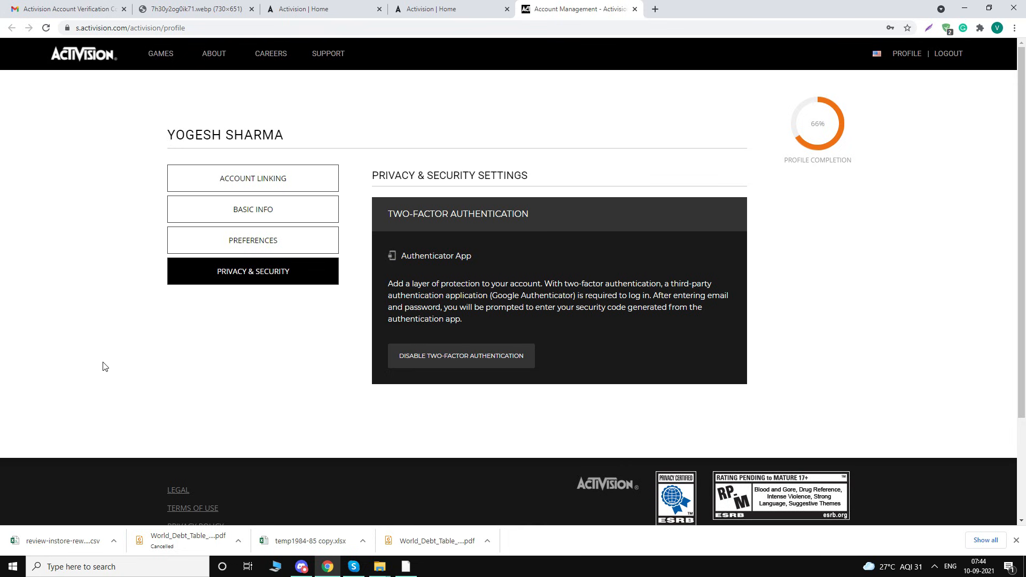
pyautogui.moveTo(57, 110)
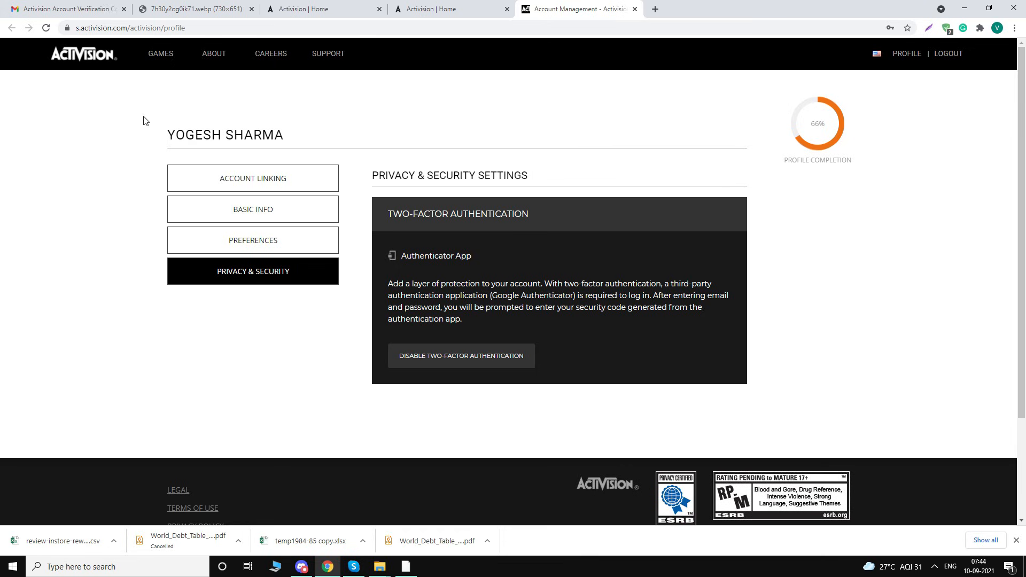
pyautogui.moveTo(401, 327)
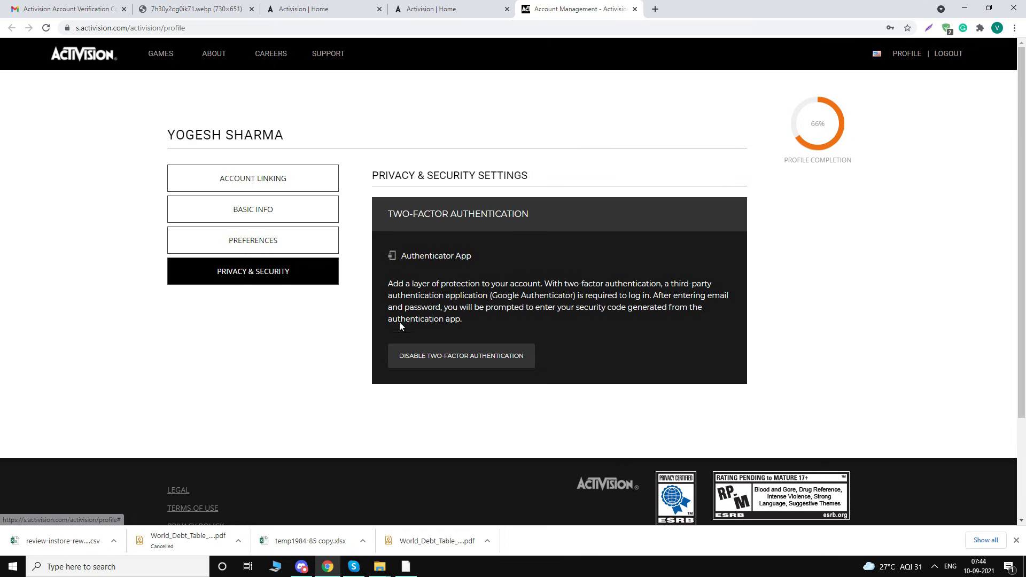
pyautogui.moveTo(461, 354)
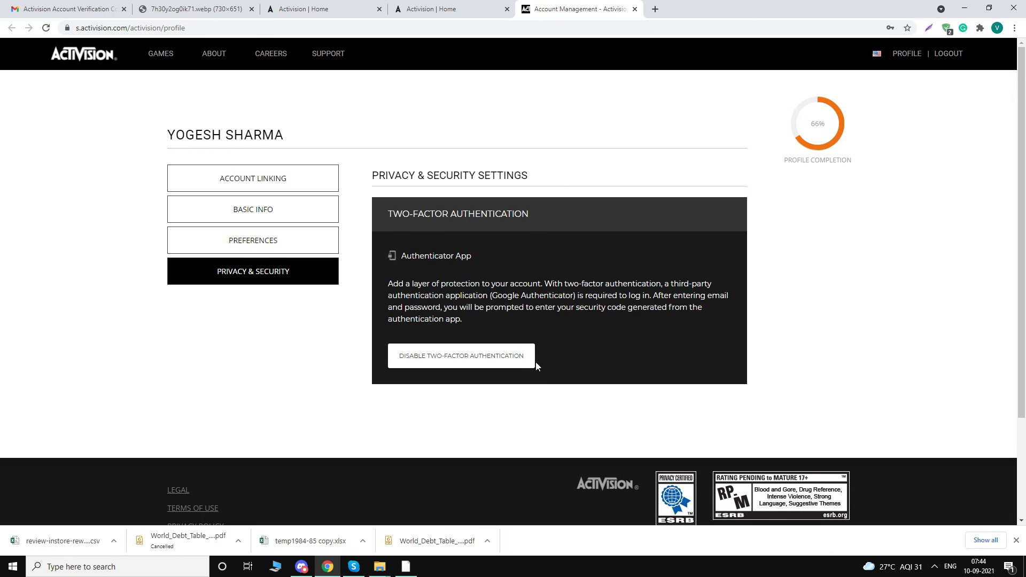
# - Review the saved 2FA setup screenshot showing the incorrect code warning
pyautogui.click(461, 355)
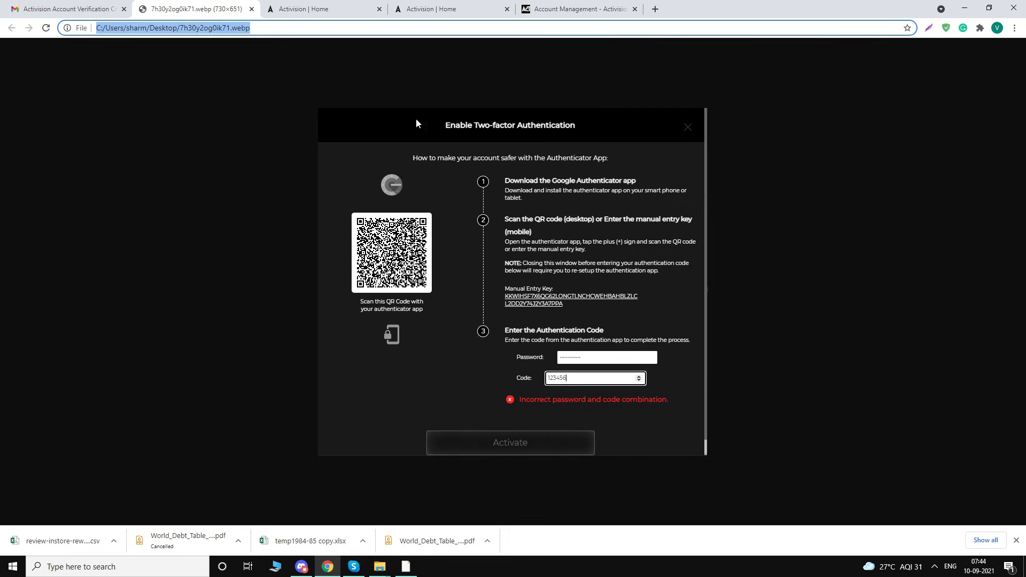
pyautogui.moveTo(504, 212)
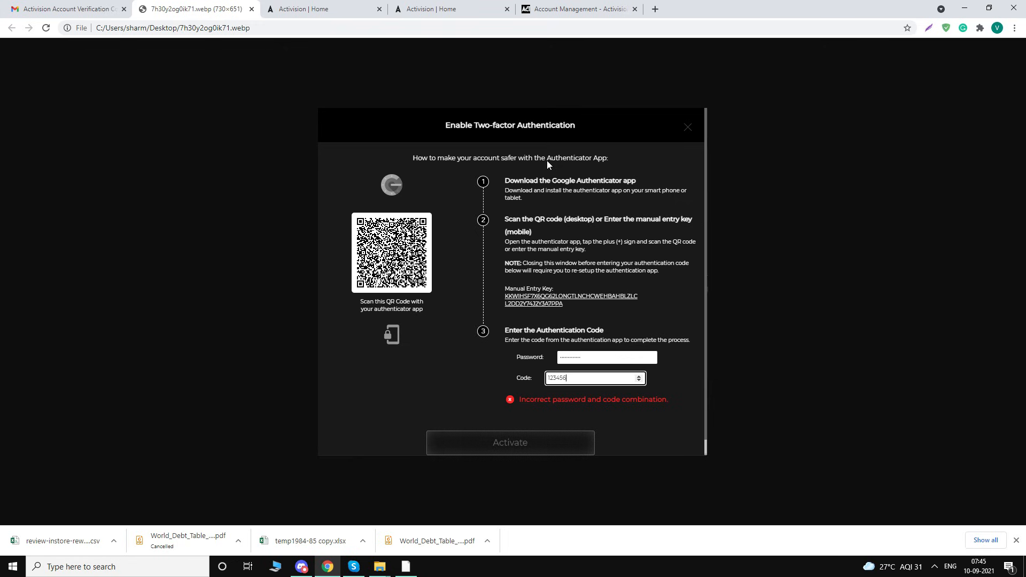
pyautogui.moveTo(478, 202)
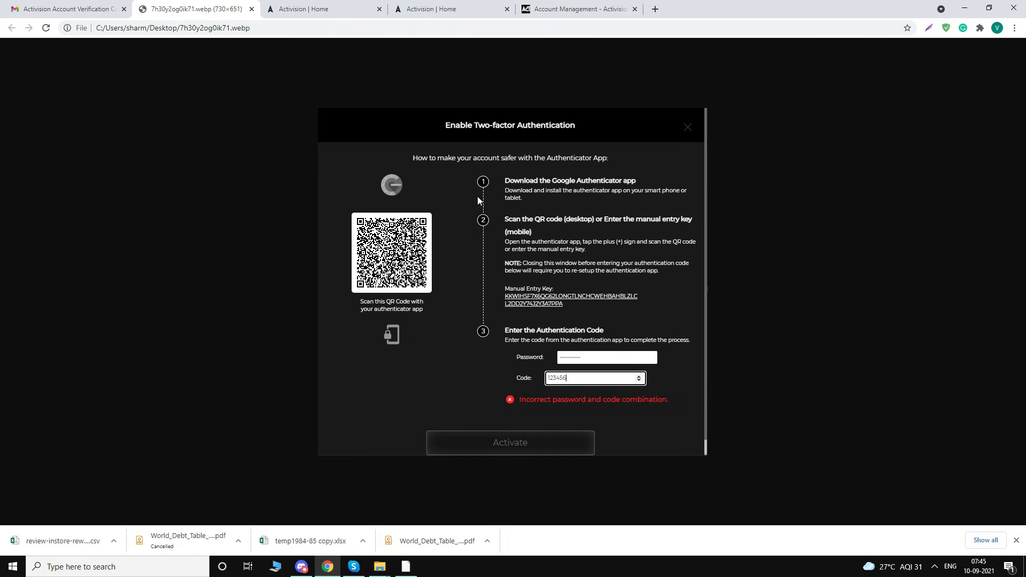
pyautogui.moveTo(308, 255)
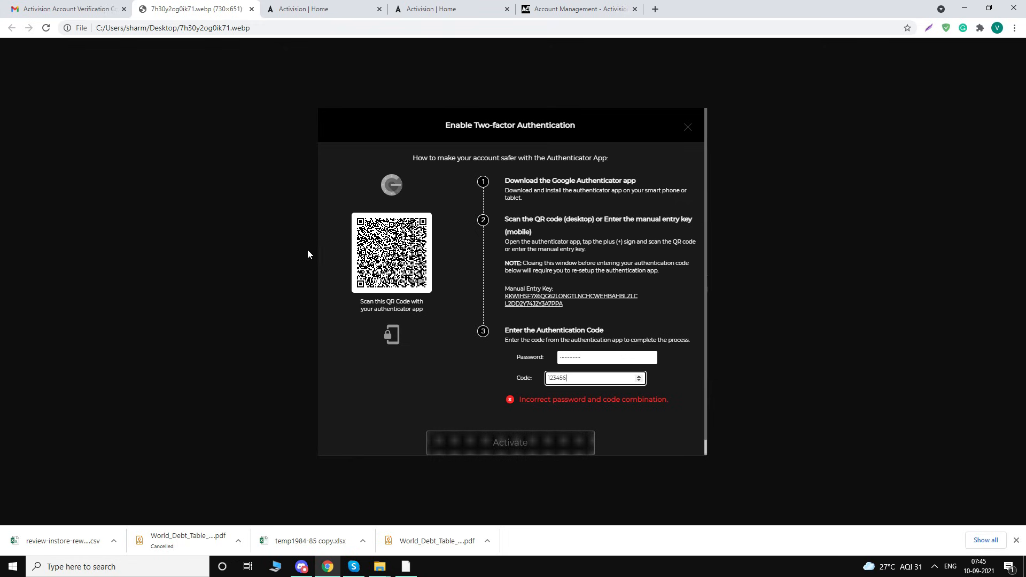
pyautogui.moveTo(412, 329)
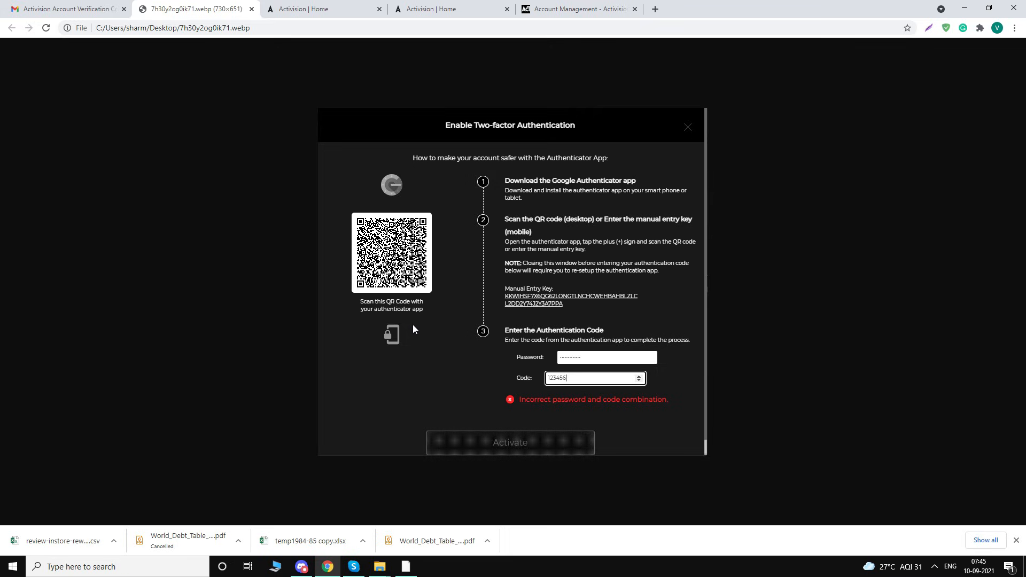
pyautogui.moveTo(262, 290)
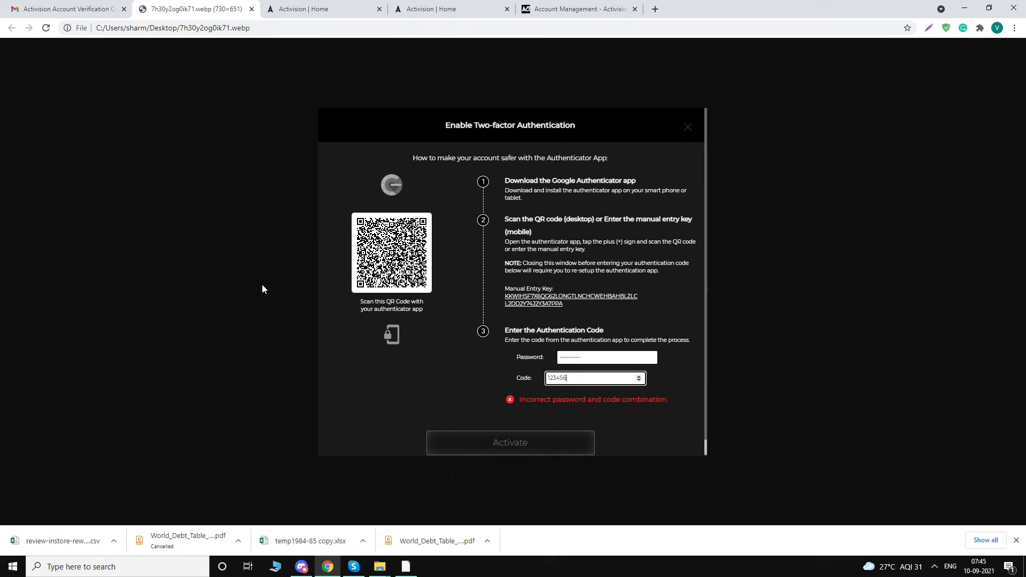
pyautogui.moveTo(451, 327)
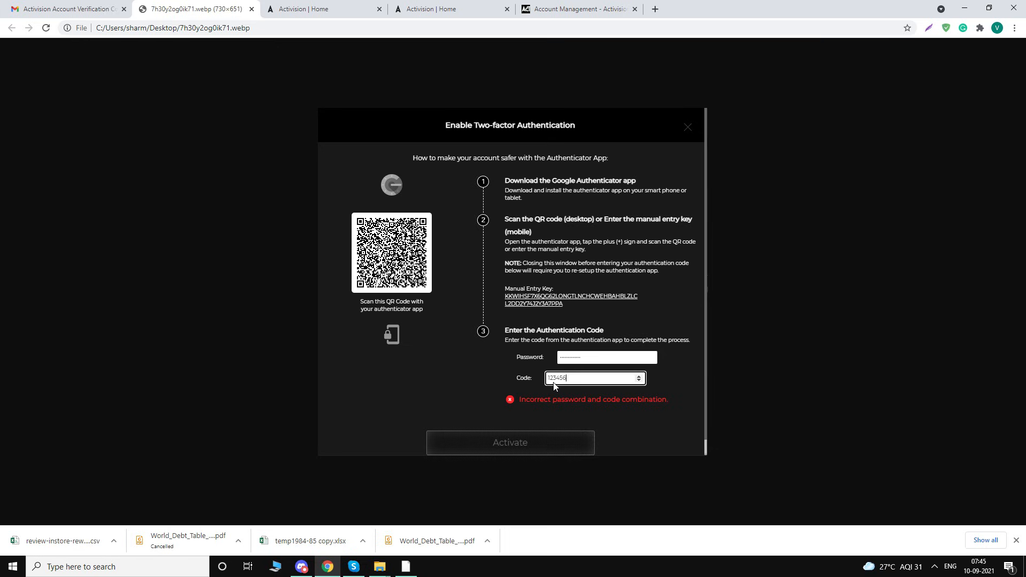
pyautogui.moveTo(513, 387)
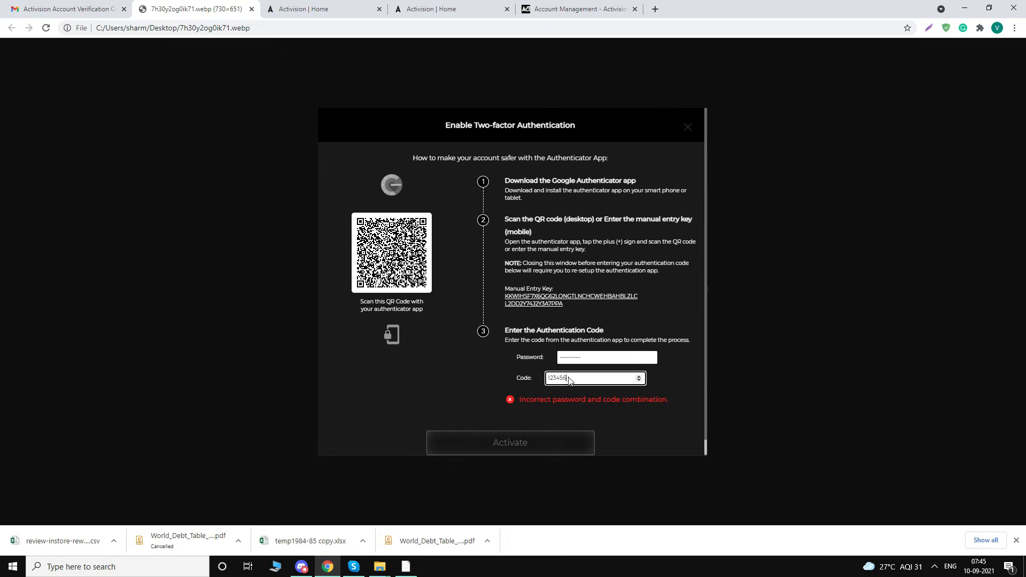
pyautogui.moveTo(524, 85)
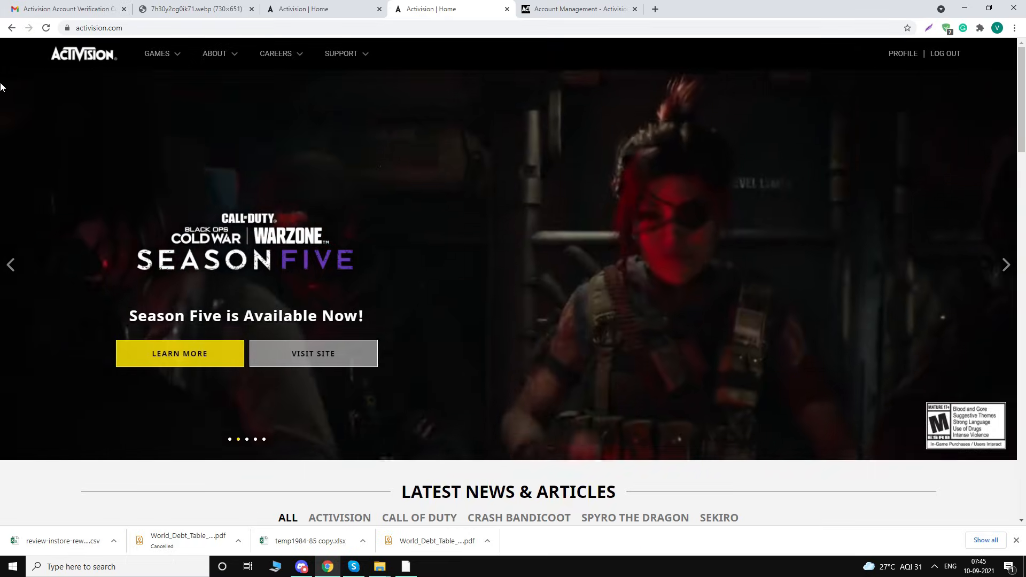
# - Compare the signed-out Activision home page with the saved 2FA setup screenshot, ending on the screenshot
pyautogui.click(192, 8)
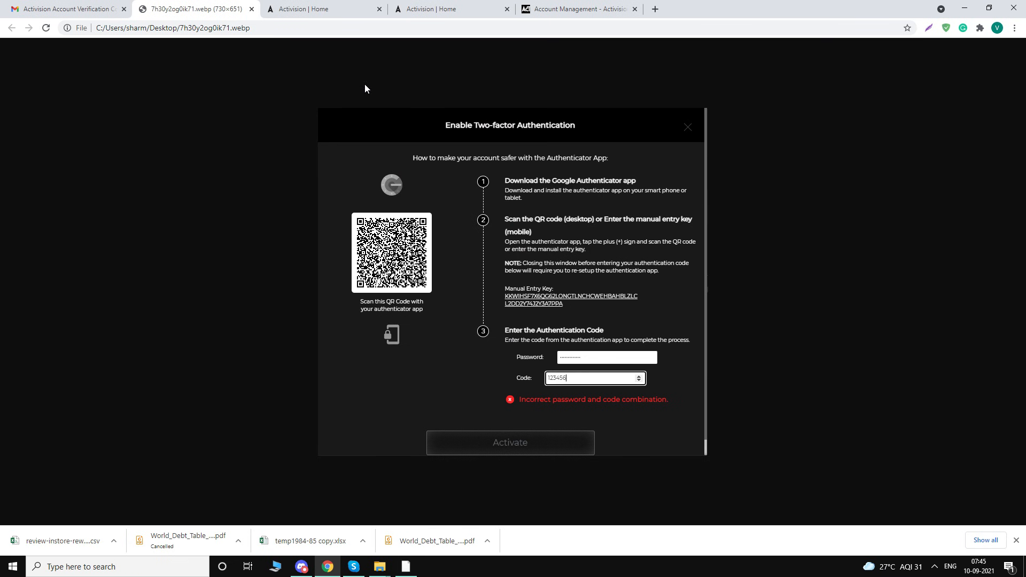
pyautogui.click(321, 8)
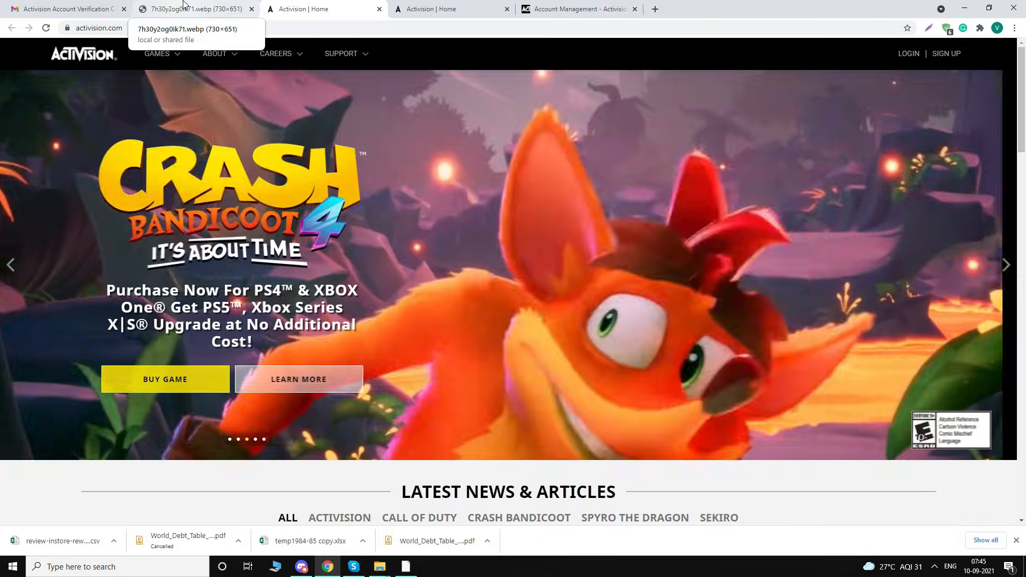
pyautogui.click(191, 9)
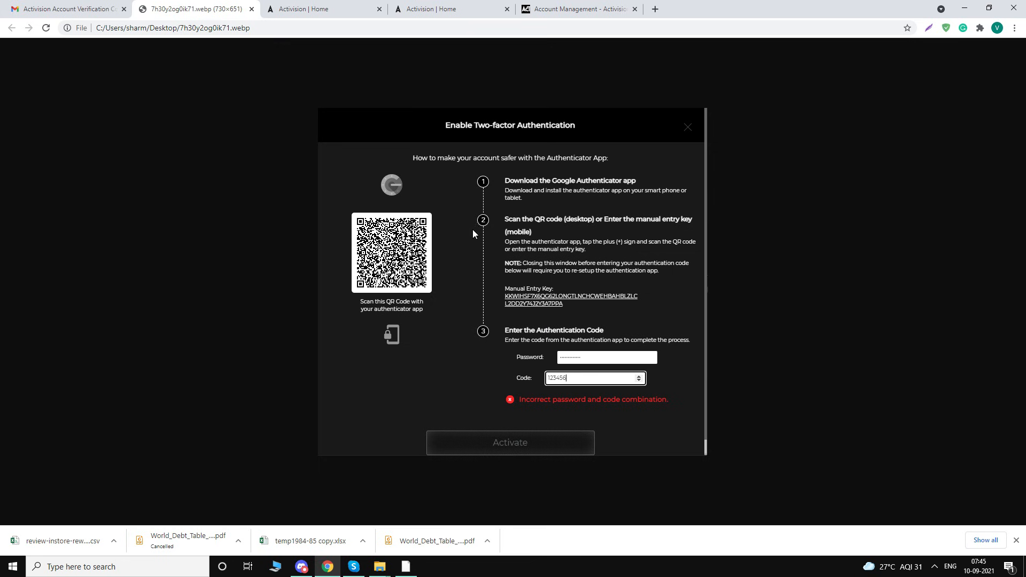